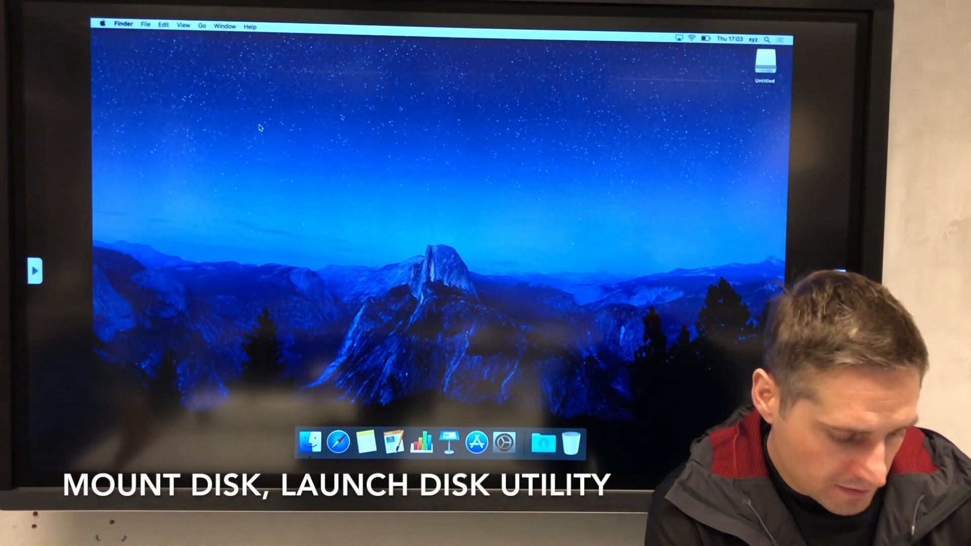
- Open Disk Utility, show all devices, and select the 8 GB SanDisk Cruzer Blade drive
click(504, 443)
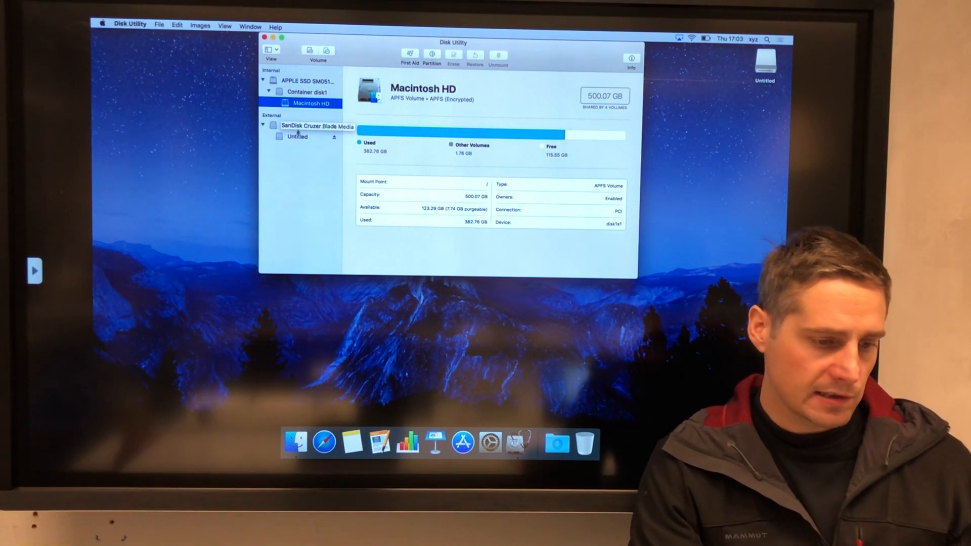
click(318, 126)
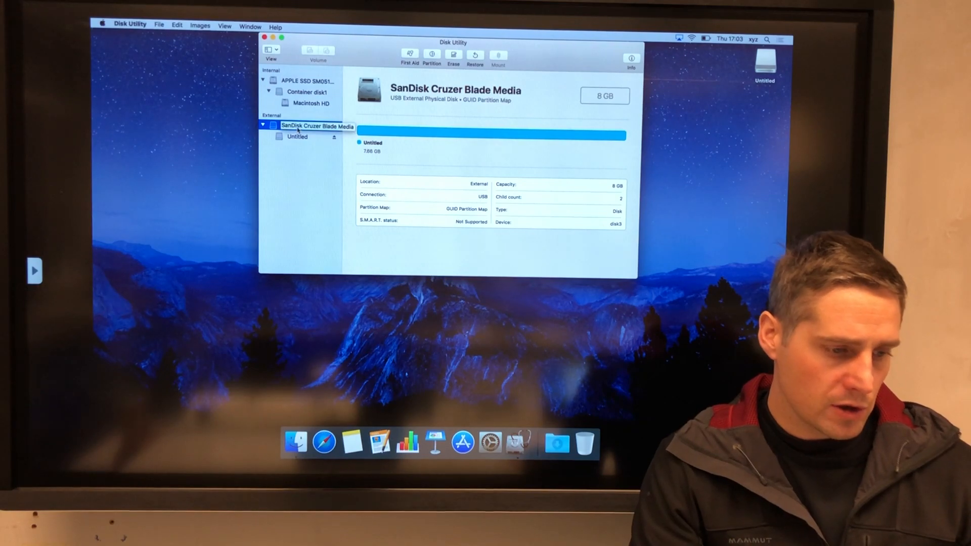
click(271, 50)
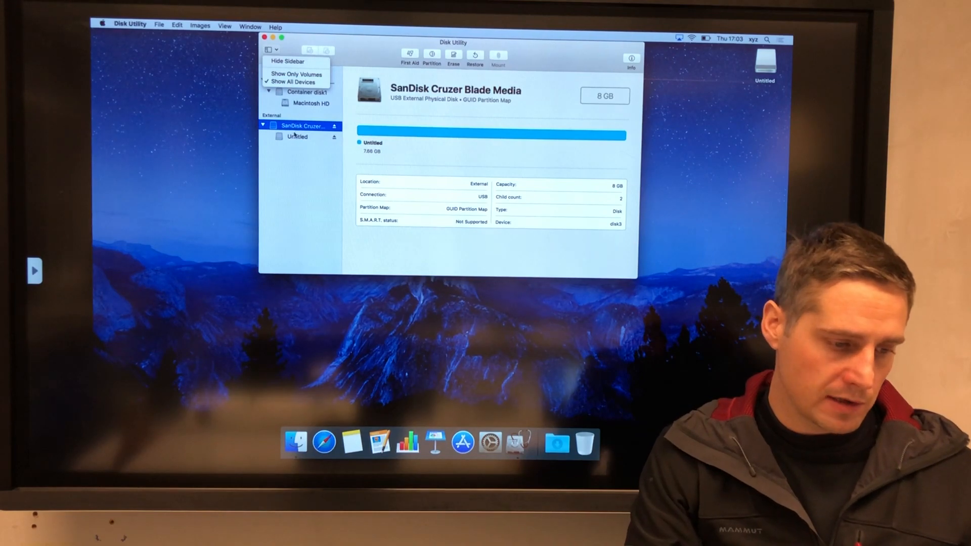
click(297, 137)
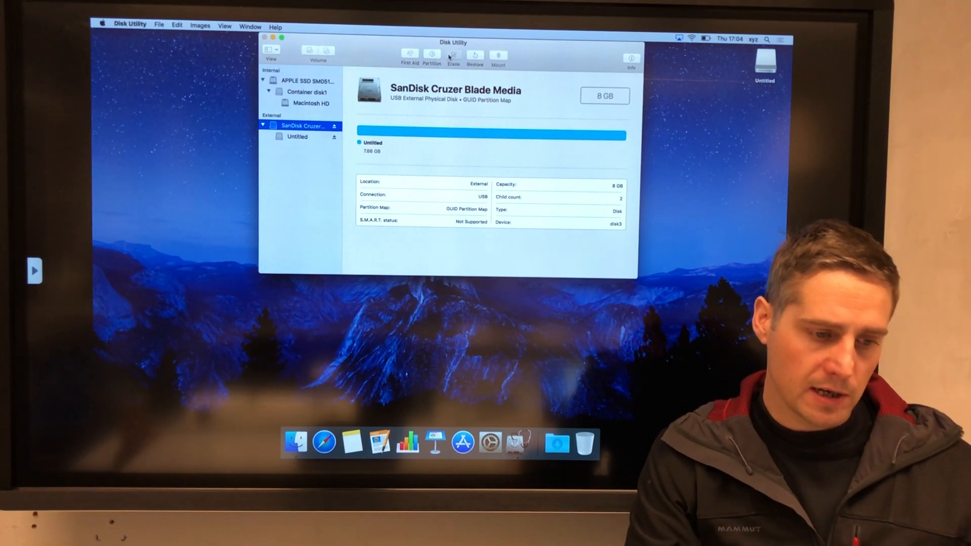
- Set up erasing the SanDisk drive as GUID Partition Map, Mac OS Extended (Journaled, Encrypted)
click(453, 56)
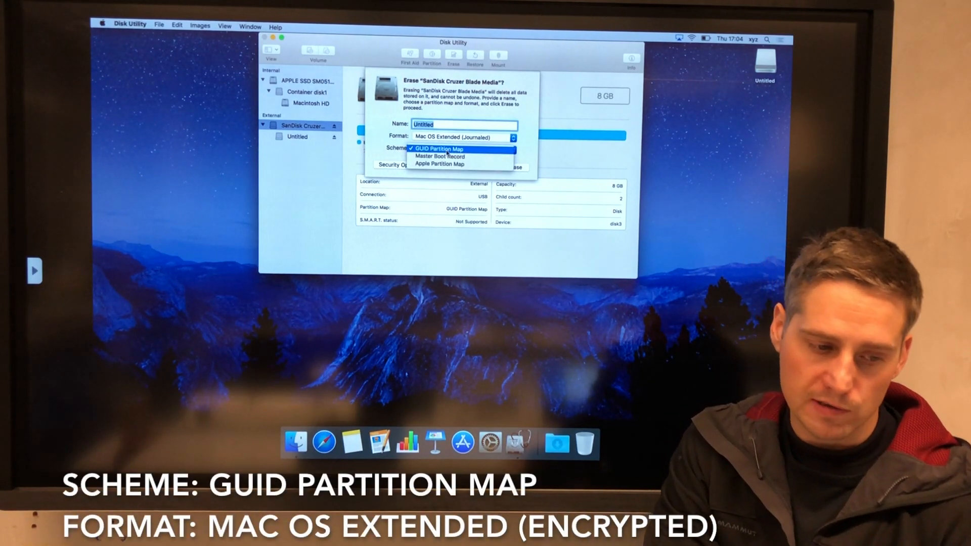
click(436, 148)
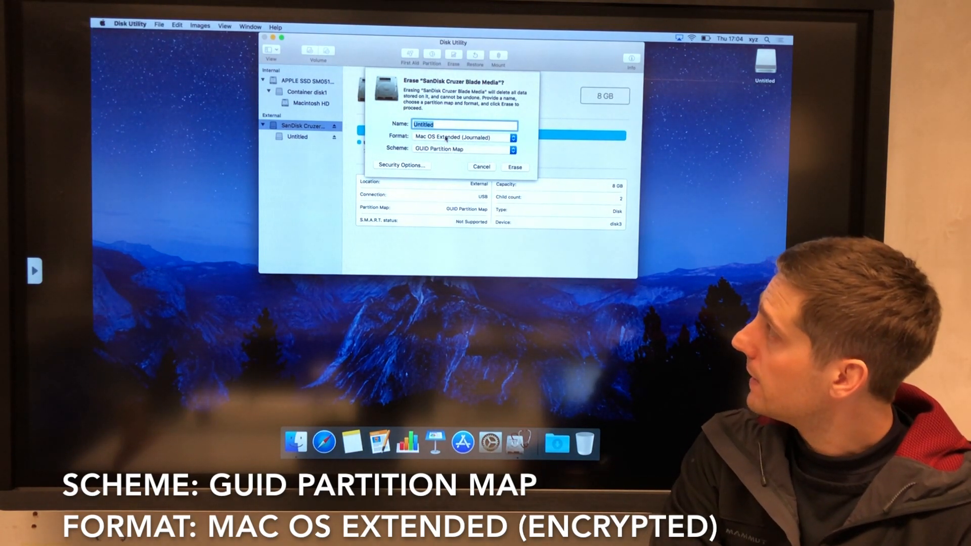
click(463, 137)
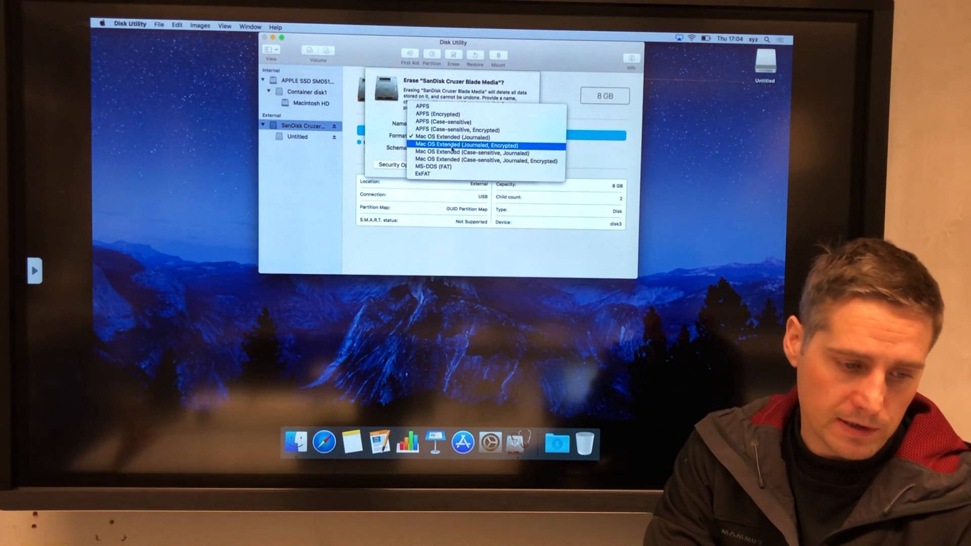
click(469, 144)
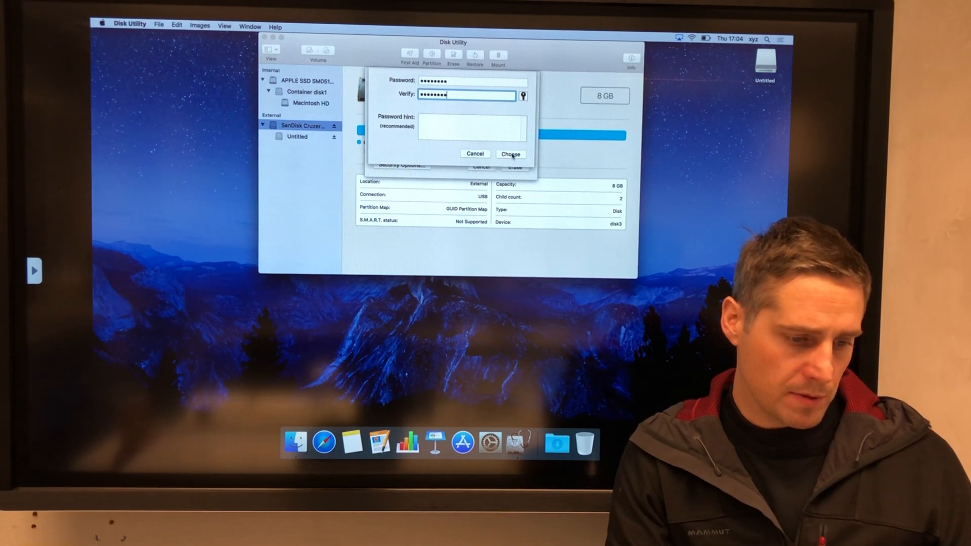
- Accept the encryption password, name the volume Exodus, and erase the SanDisk drive
click(510, 154)
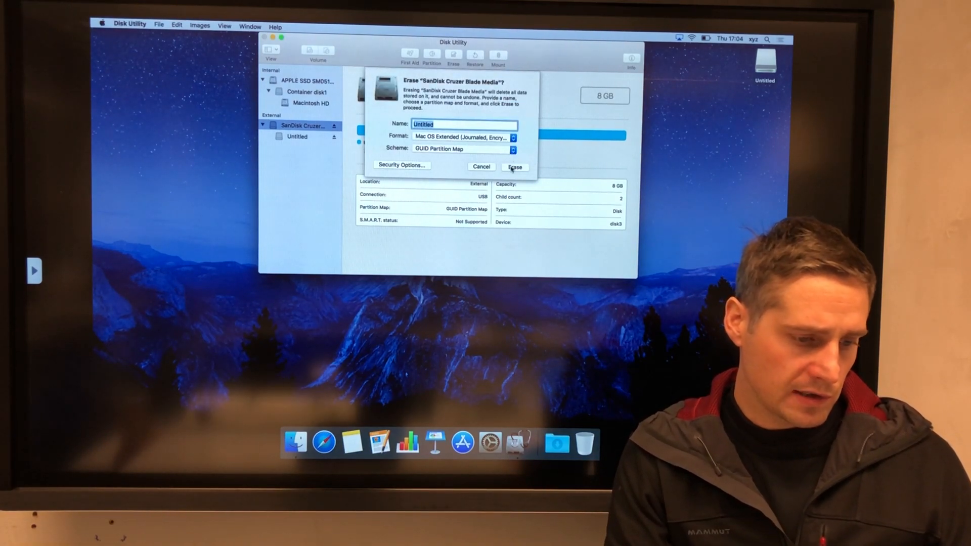
text(Exodus)
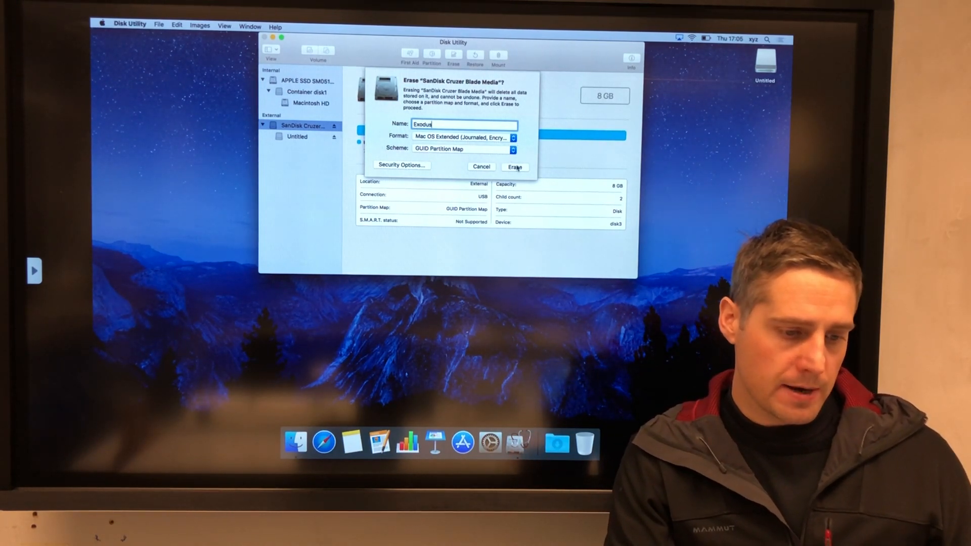
click(514, 166)
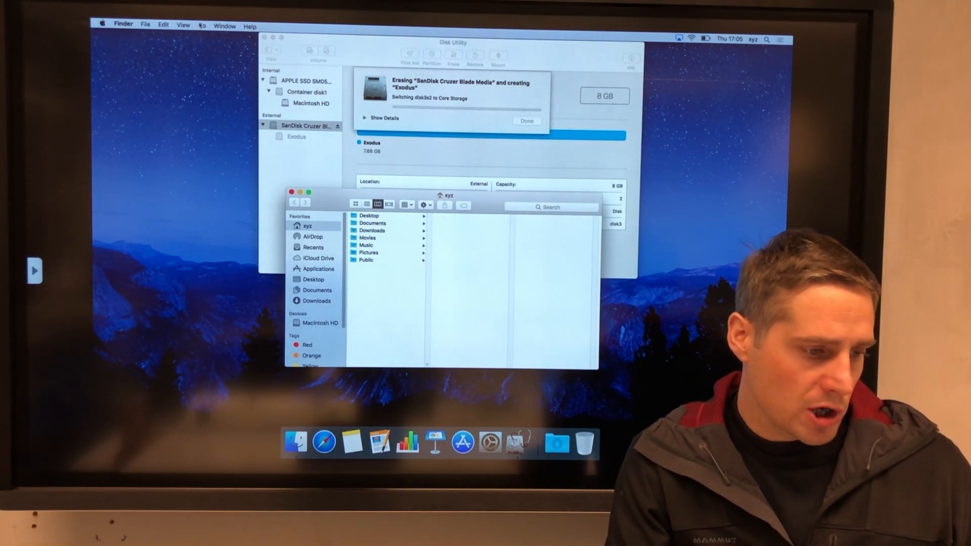
- Navigate to Library/Application Support/Exodus, showing exodus.wallet and config files
click(201, 26)
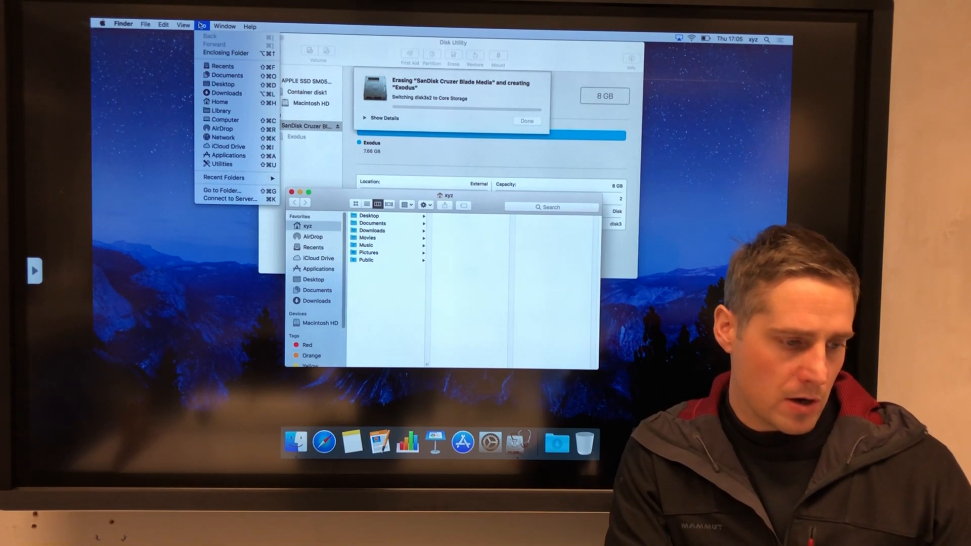
mouse_move(220, 111)
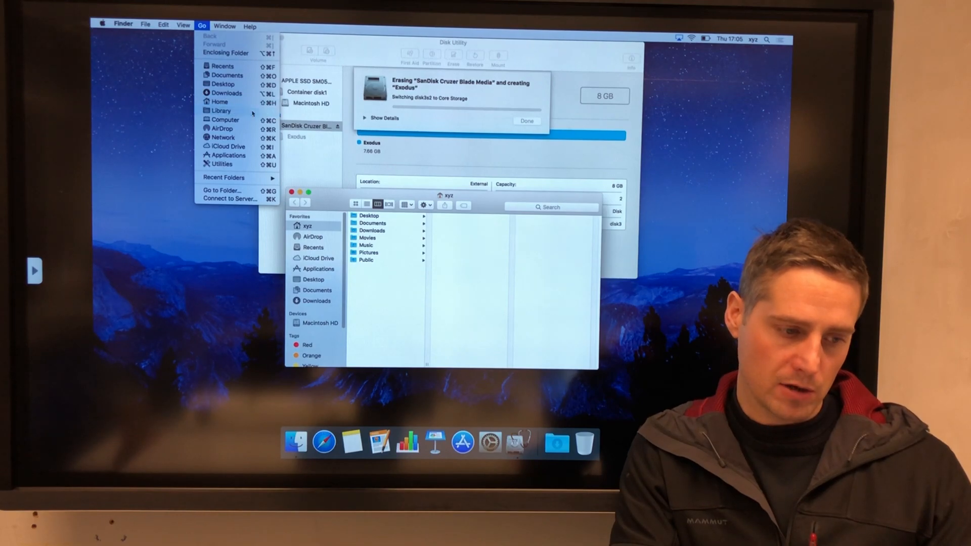
click(220, 110)
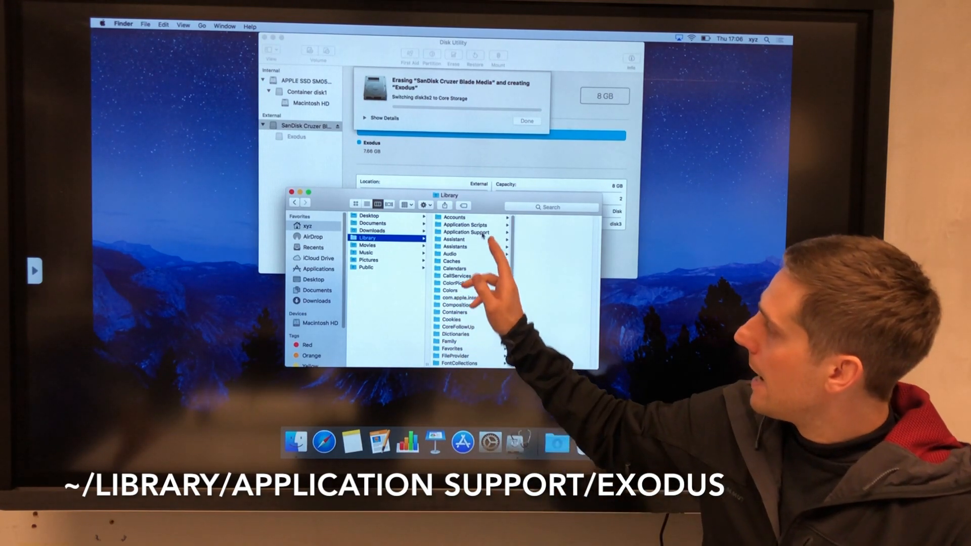
click(467, 232)
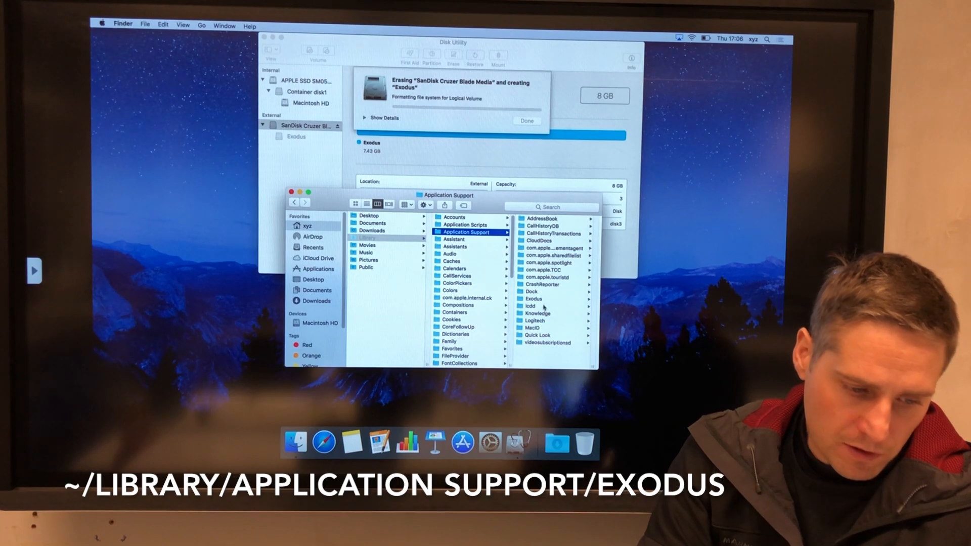
click(533, 298)
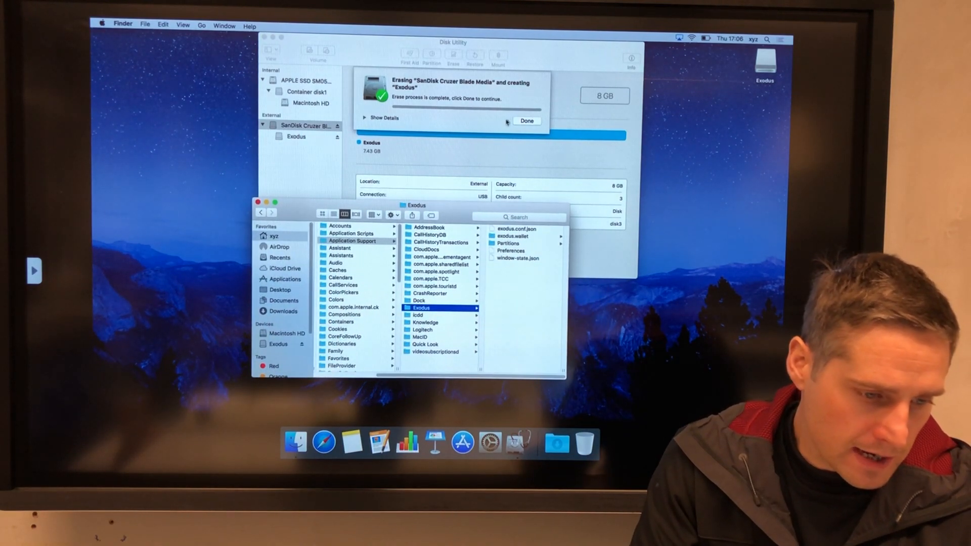
- Dismiss the completed erase and open the new Exodus volume, which asks for its password
click(452, 42)
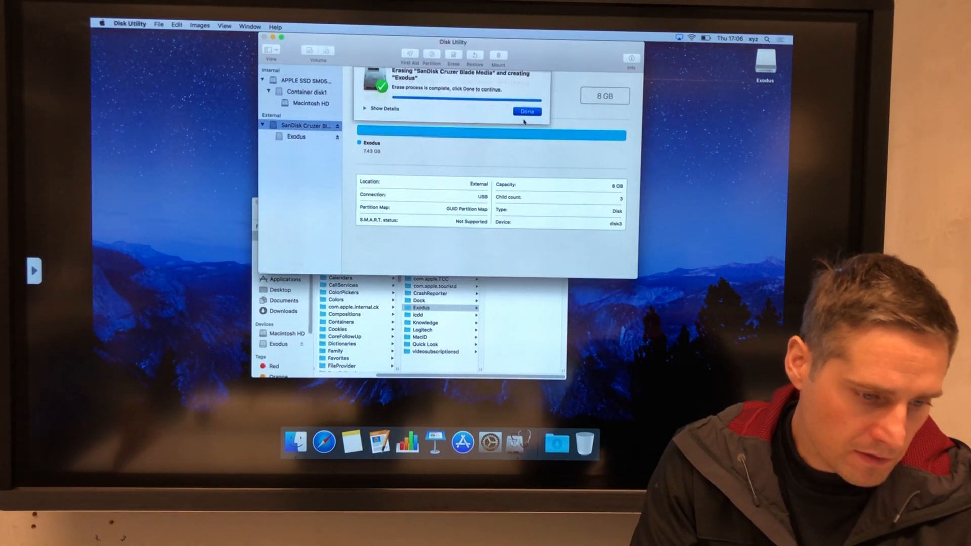
click(527, 111)
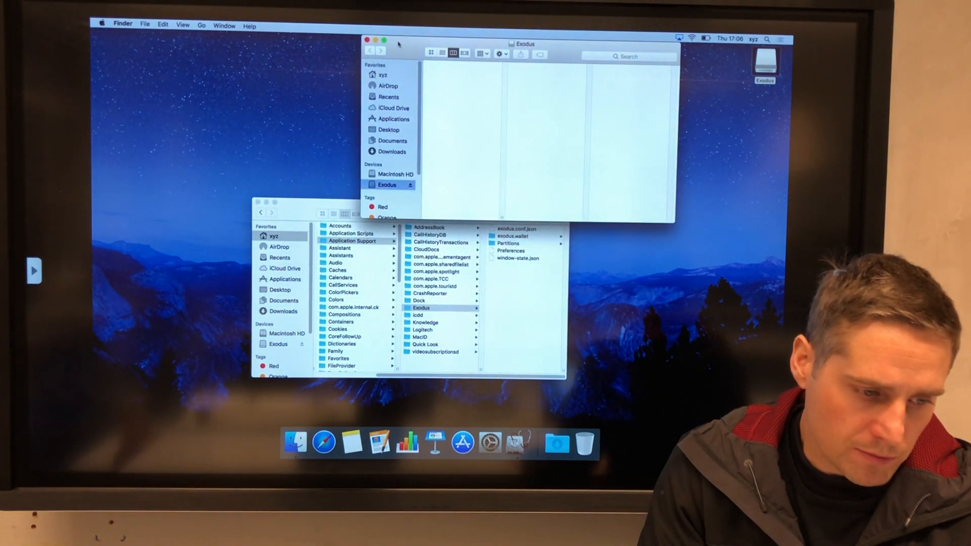
click(366, 39)
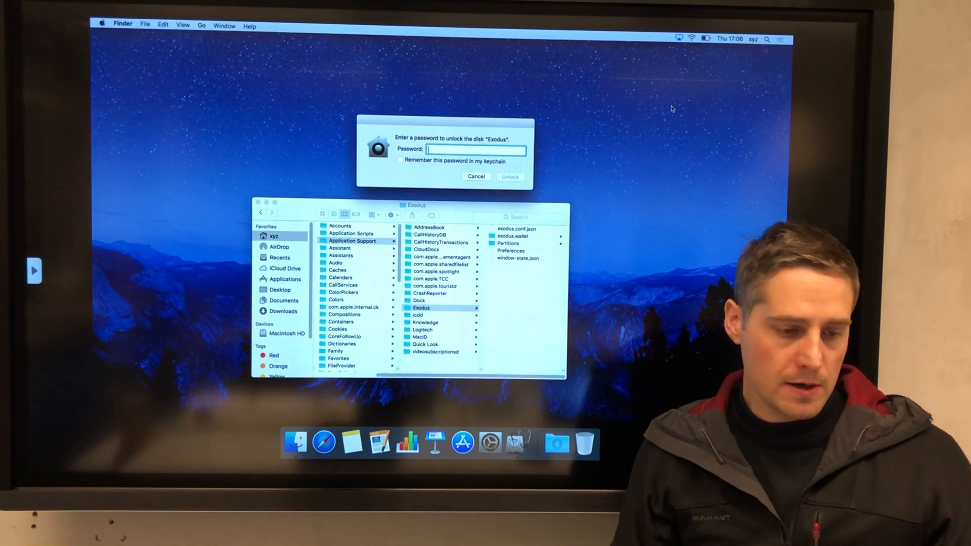
- Enter the password to unlock the encrypted Exodus volume and open its empty window
text(••••)
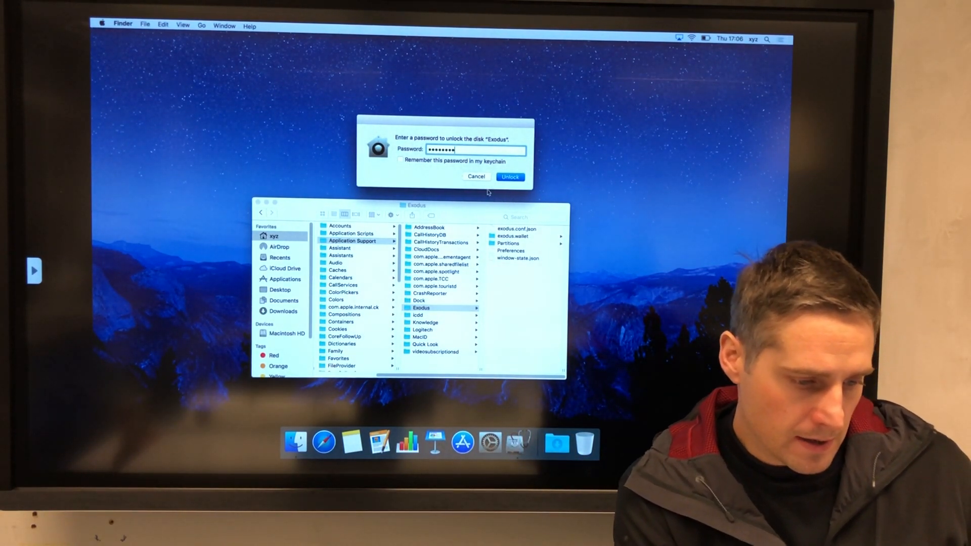
click(510, 176)
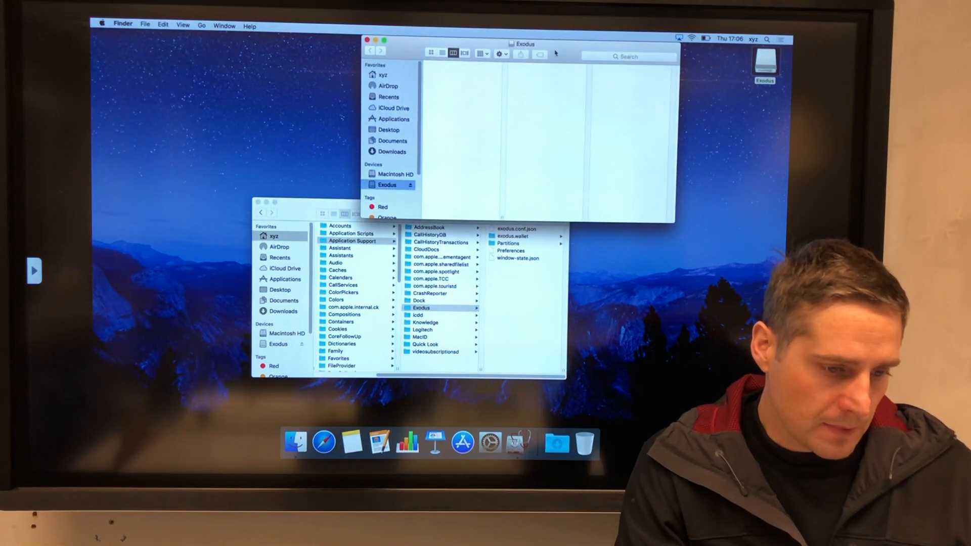
- Arrange both windows and move the Exodus folder from Application Support onto the Exodus disk
drag(526, 44, 482, 43)
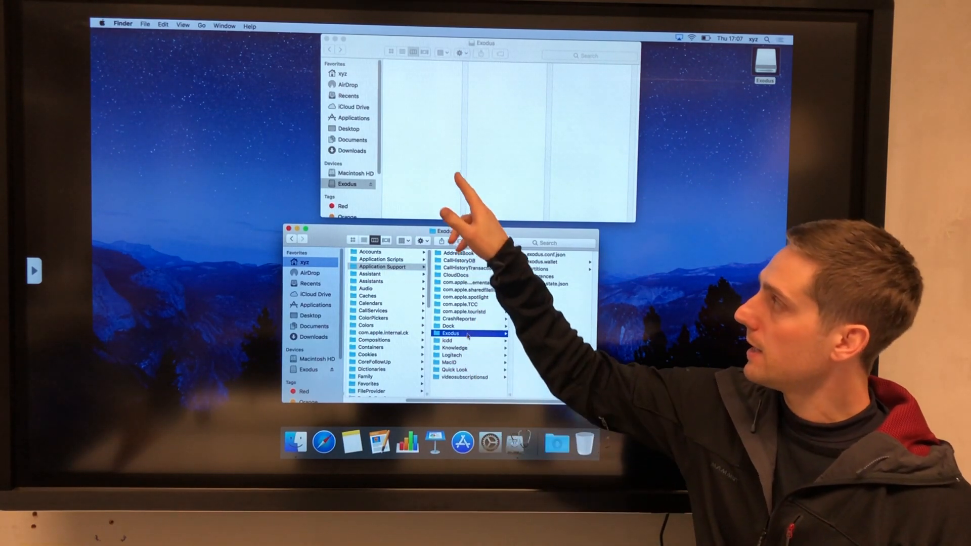
click(450, 334)
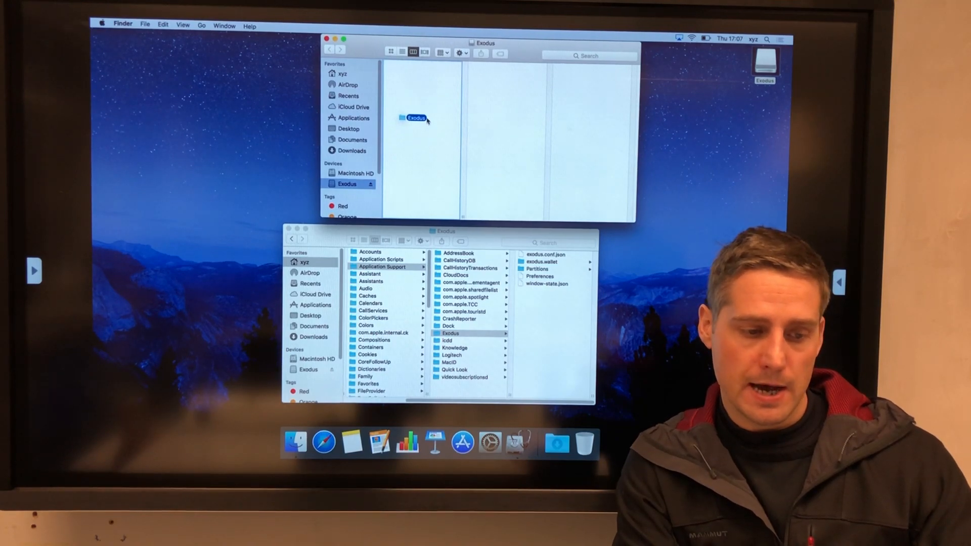
click(416, 118)
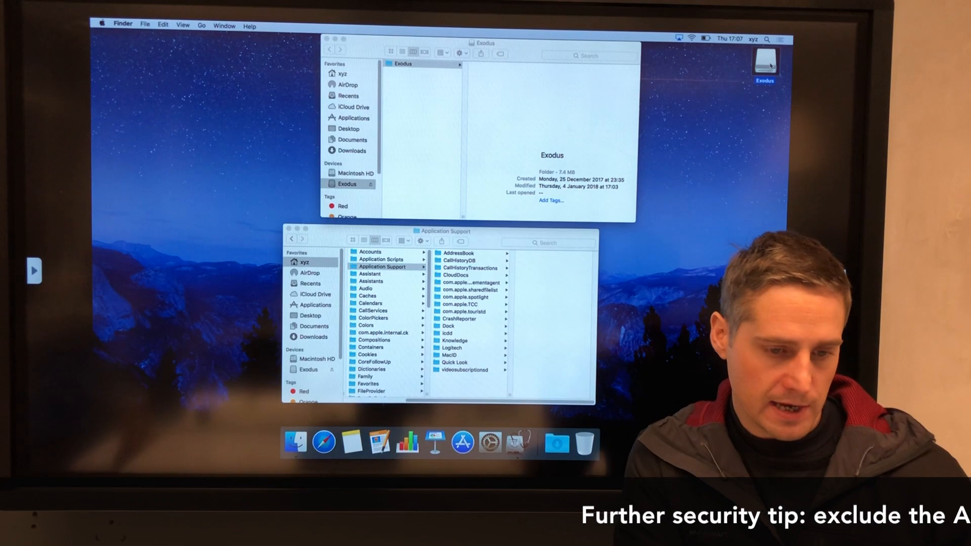
click(327, 43)
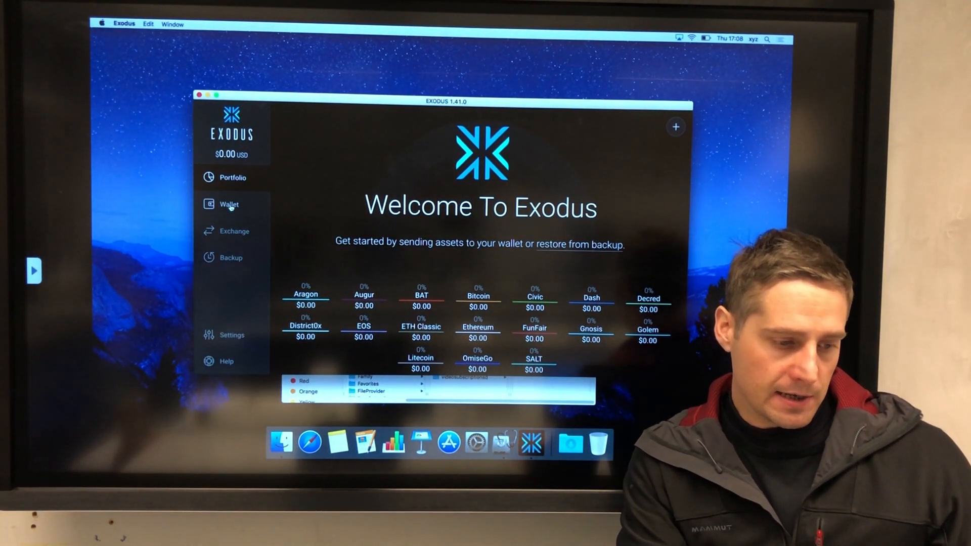
click(229, 204)
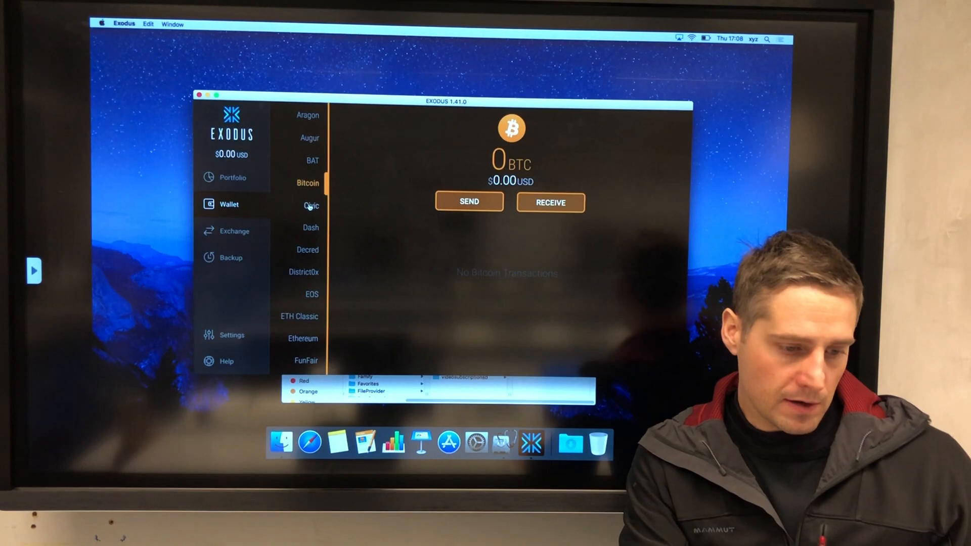
click(307, 249)
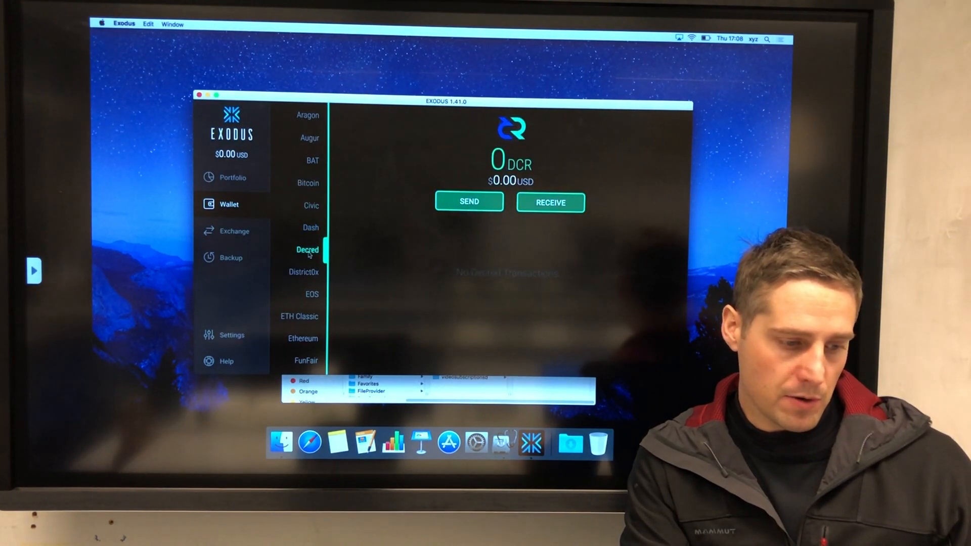
click(303, 272)
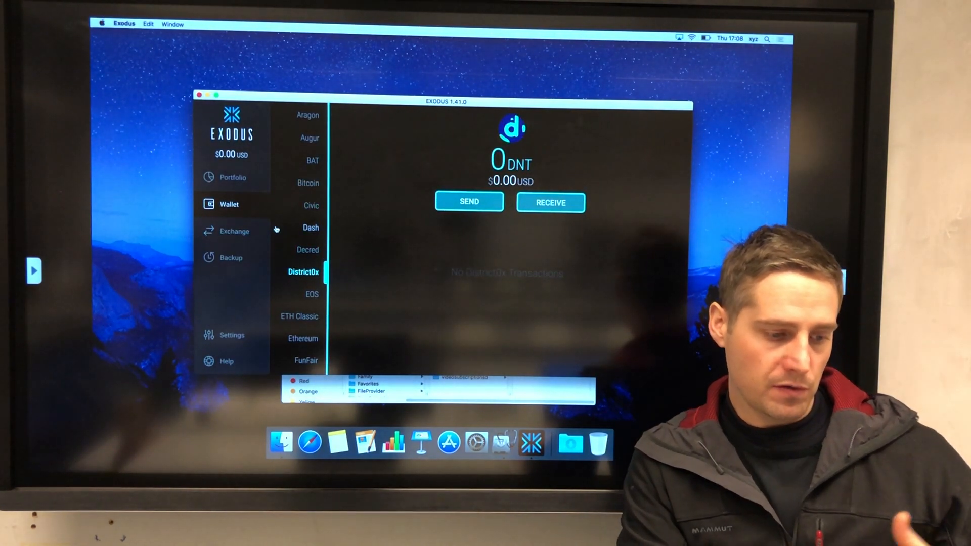
click(232, 177)
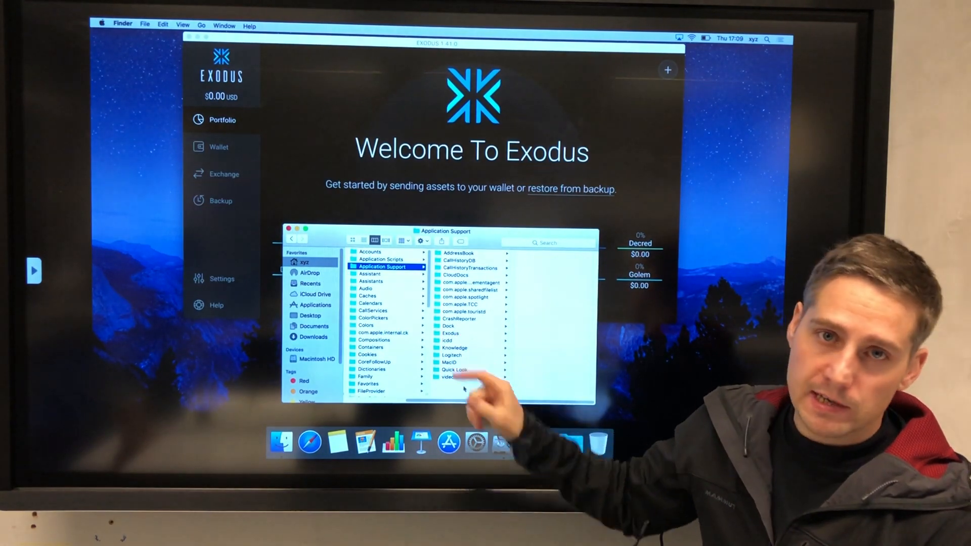
- Inspect the new Exodus folder in Application Support and remount the Exodus disk
click(449, 334)
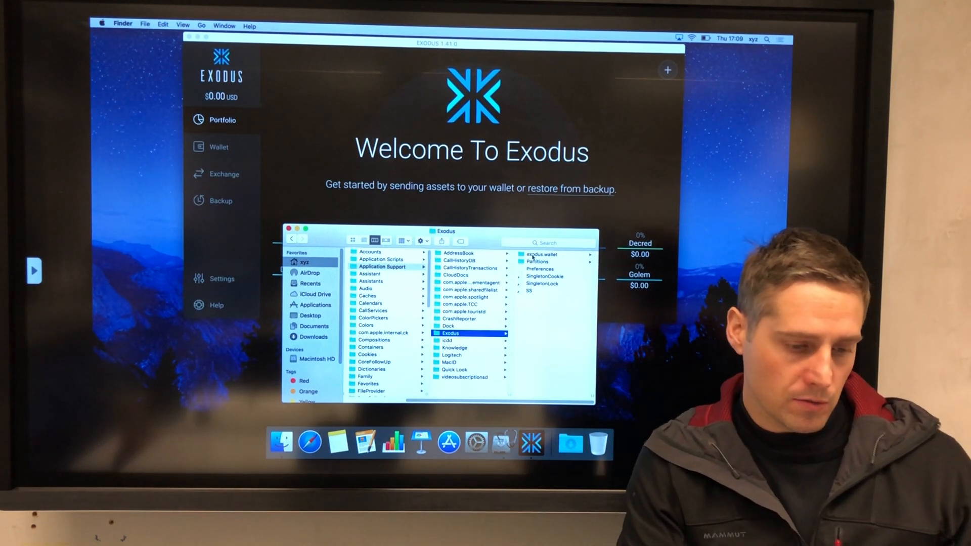
click(537, 261)
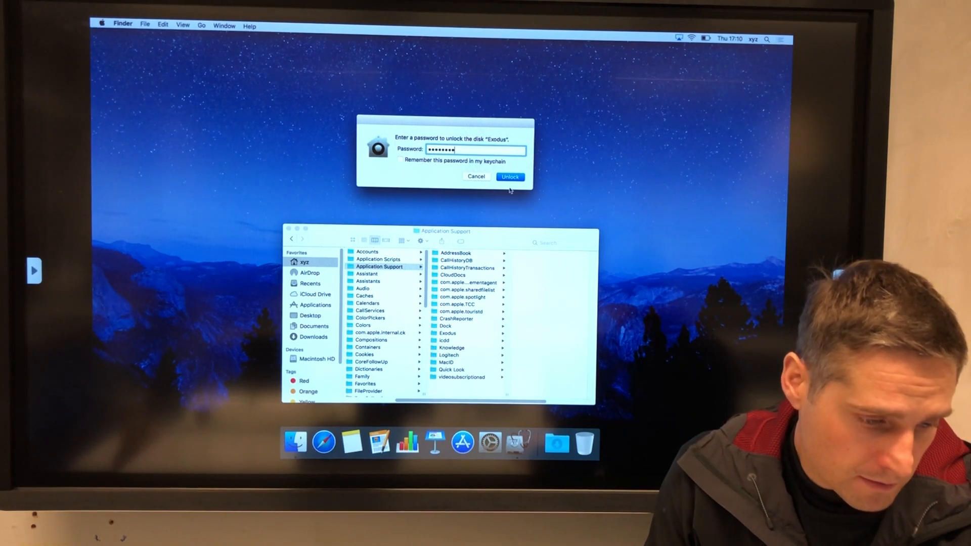
- Confirm the password so the Exodus disk mounts and shows its Exodus folder
click(510, 177)
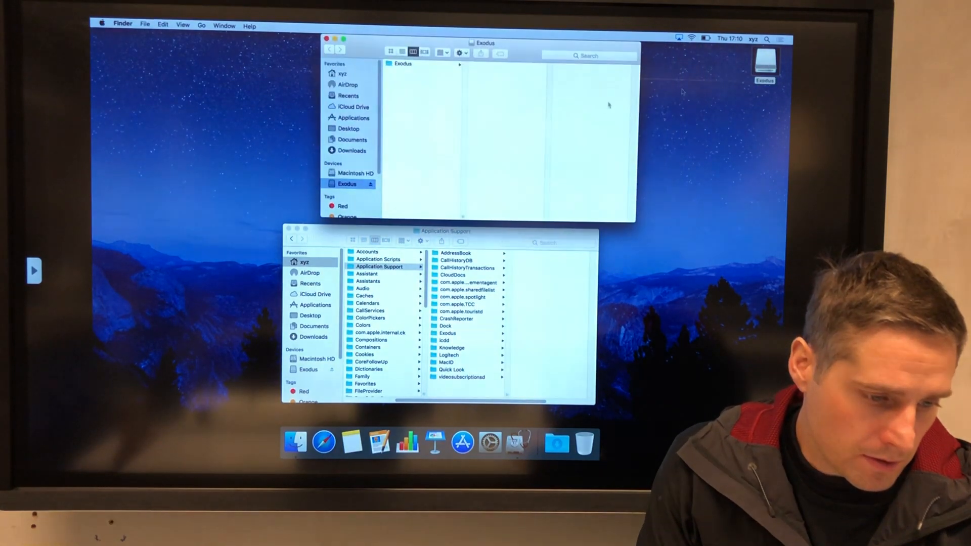
- Move the Exodus folder back into Application Support and relaunch Exodus to its lock screen
click(402, 63)
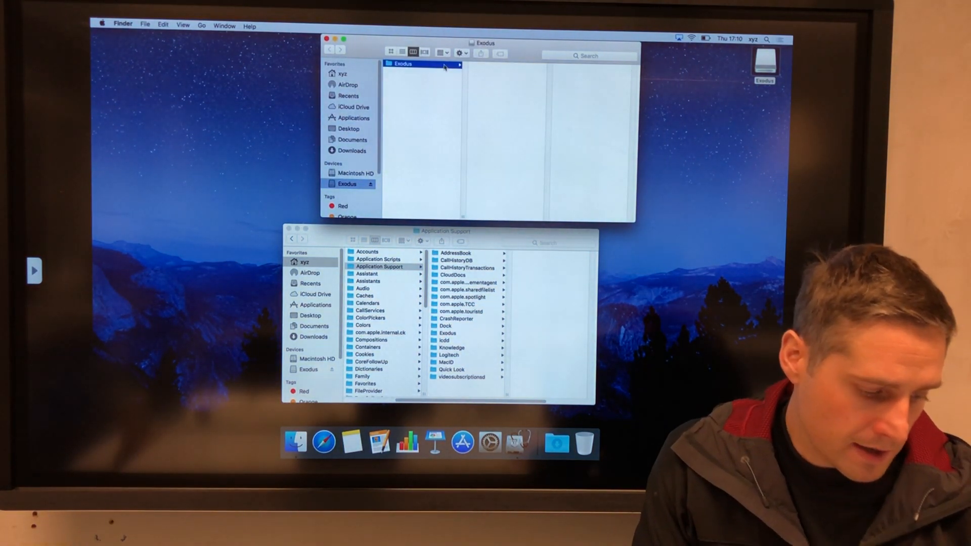
click(403, 63)
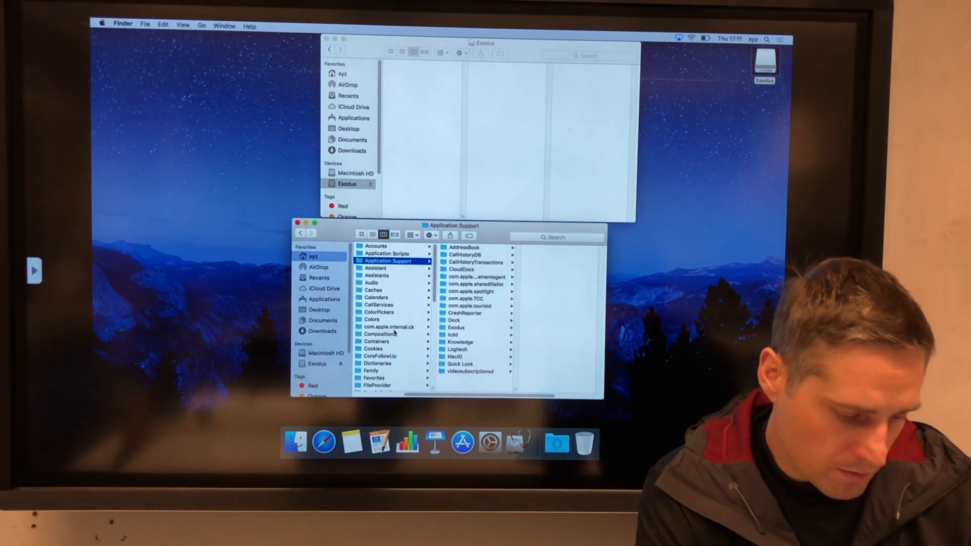
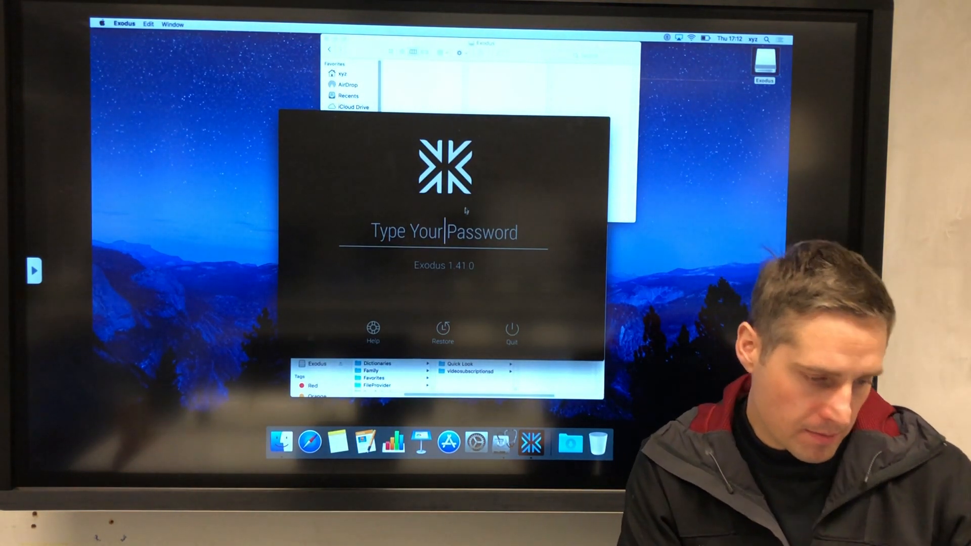
- Enter the wallet password on the Exodus lock screen to unlock the restored wallet
text(password)
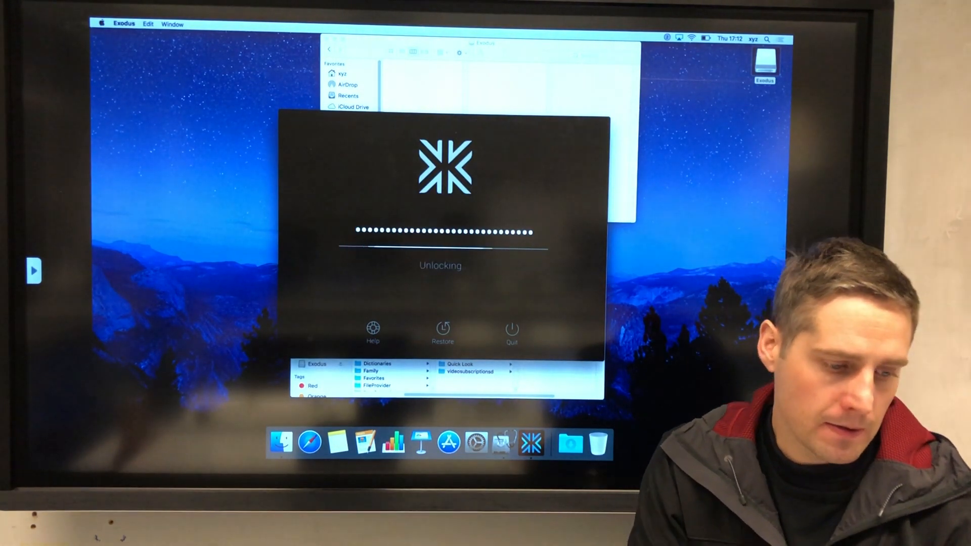